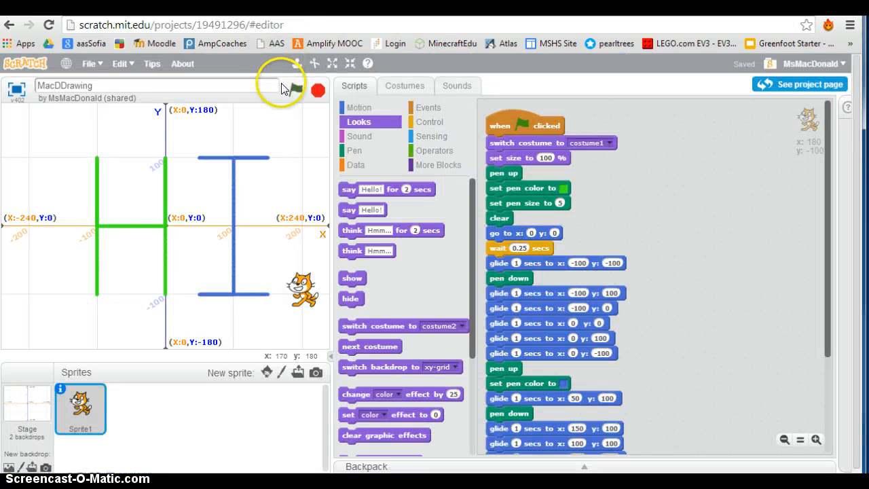
# Run the HI drawing, then place a loose 'play sound meow until done' block in the scripts
pyautogui.click(294, 89)
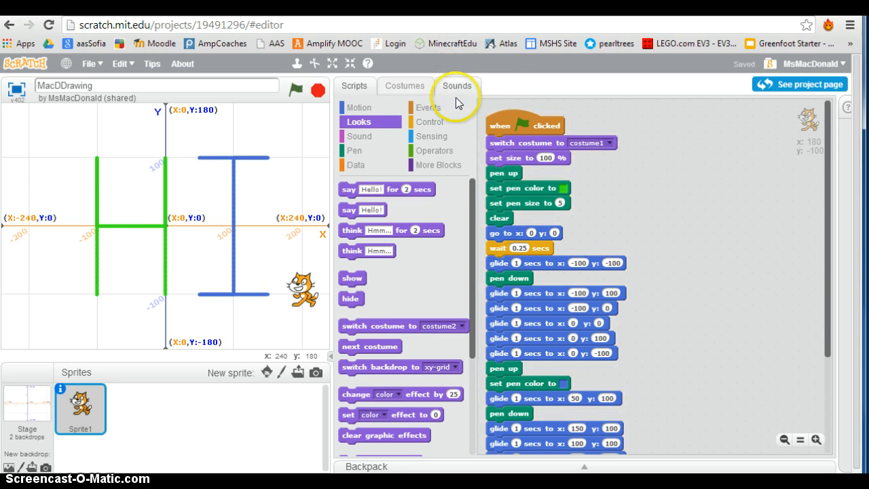
pyautogui.click(359, 136)
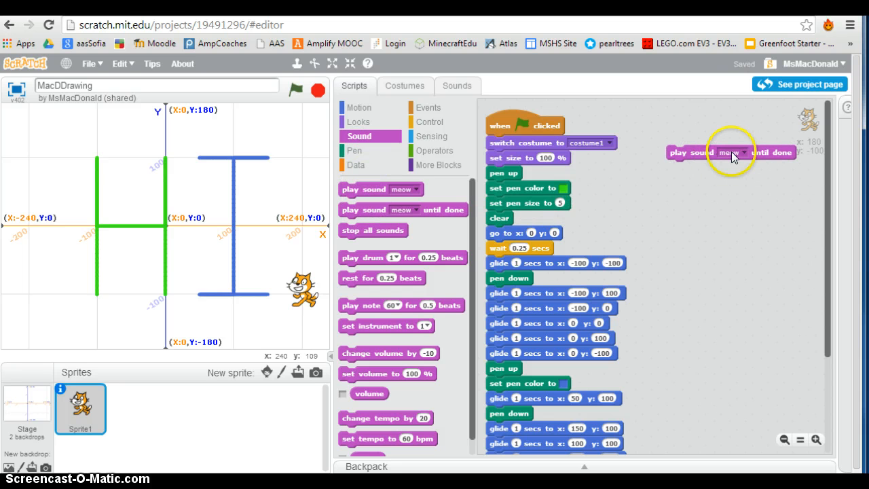
pyautogui.moveTo(419, 368)
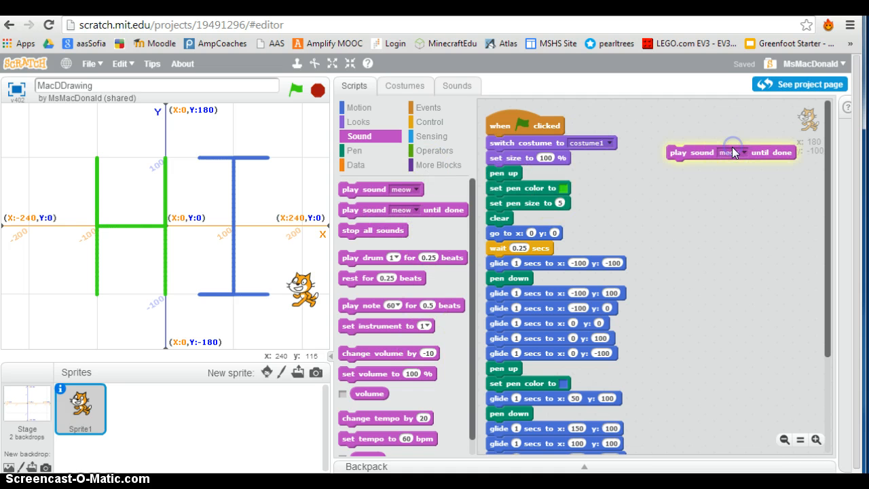
pyautogui.click(739, 152)
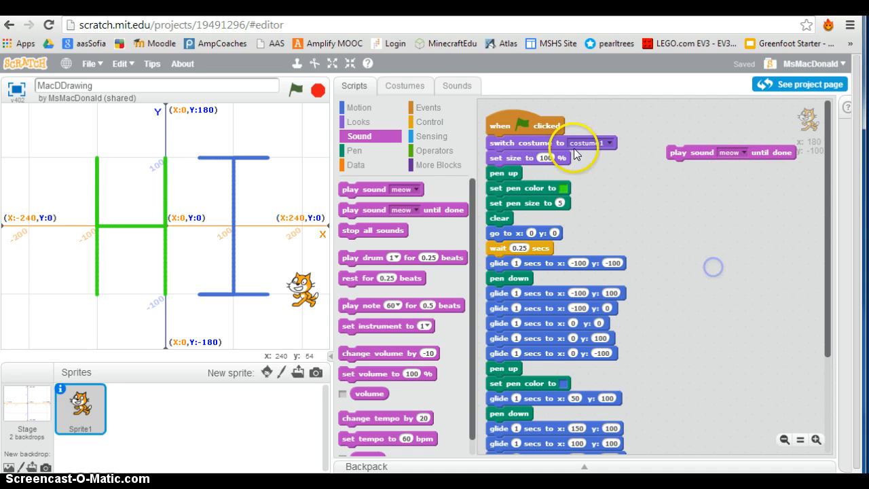
# Return to My Stuff and open the MacDDrawing project in the editor
pyautogui.click(456, 86)
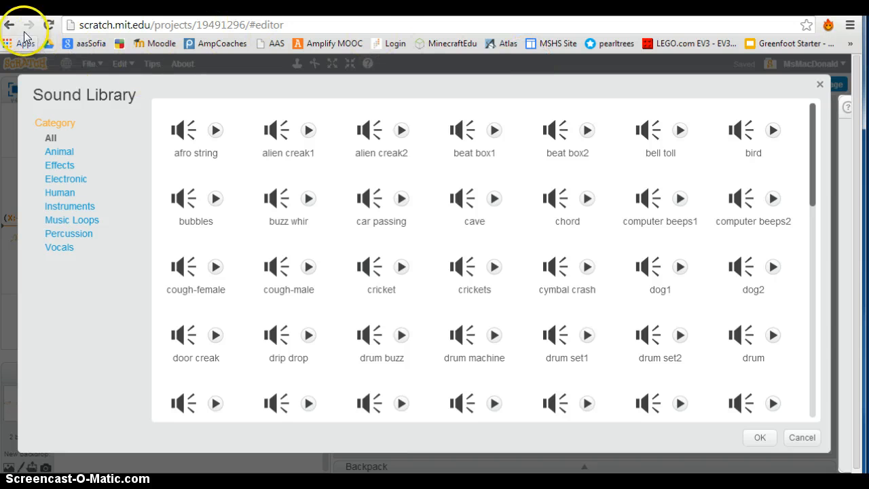
pyautogui.click(9, 24)
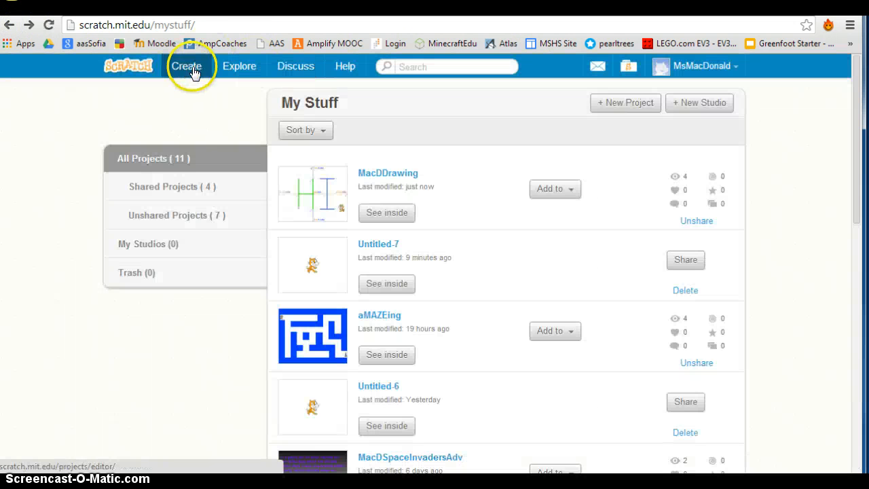
pyautogui.moveTo(386, 213)
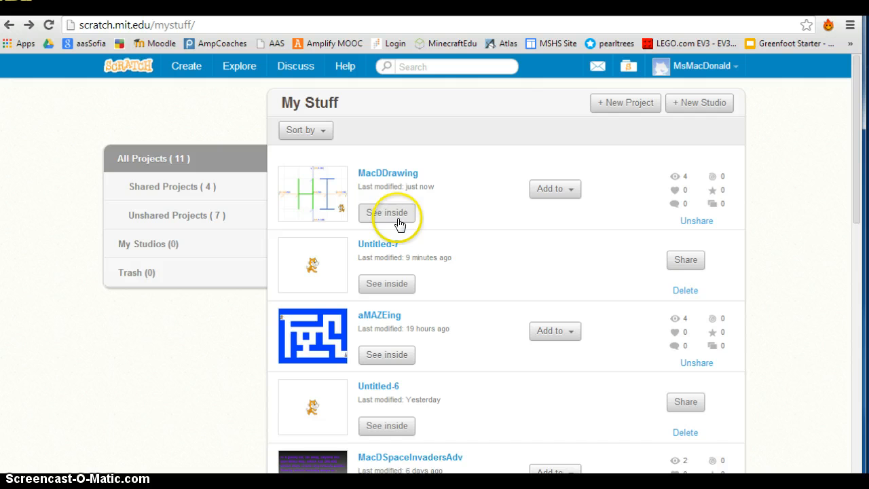
pyautogui.click(386, 213)
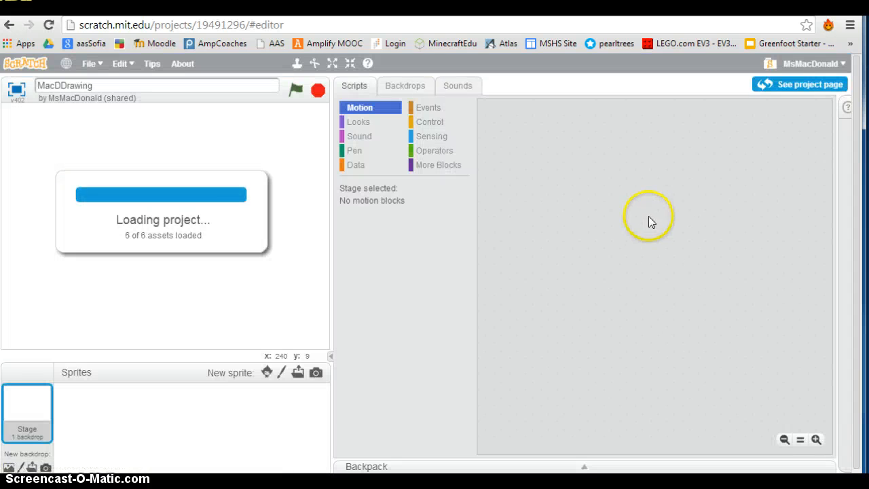
# Add the drip drop loop from the Sound Library's Music Loops to the cat sprite
pyautogui.click(457, 85)
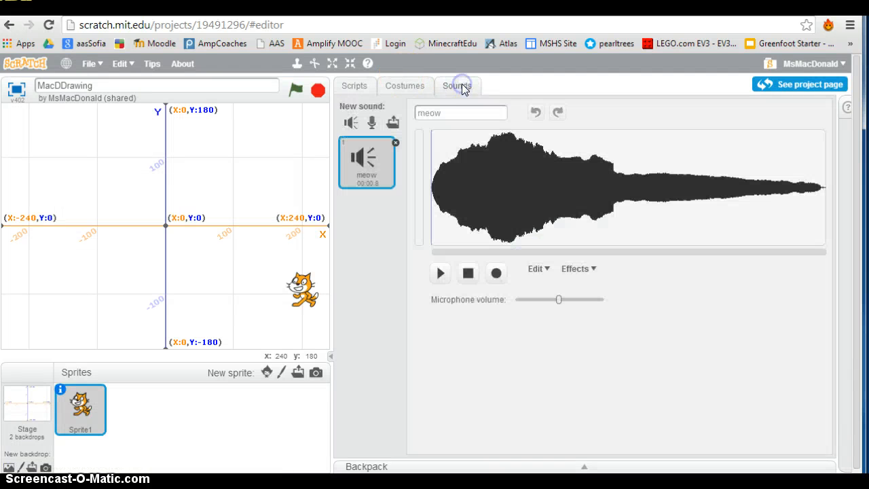
pyautogui.moveTo(350, 123)
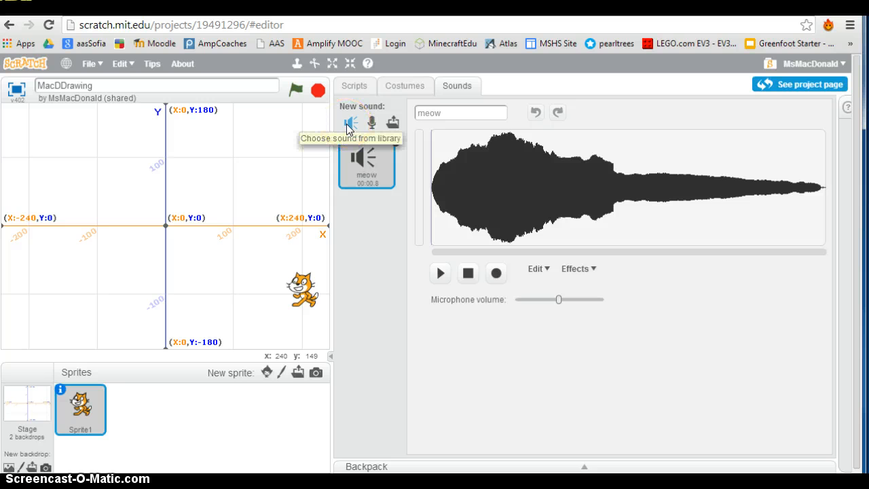
pyautogui.click(351, 122)
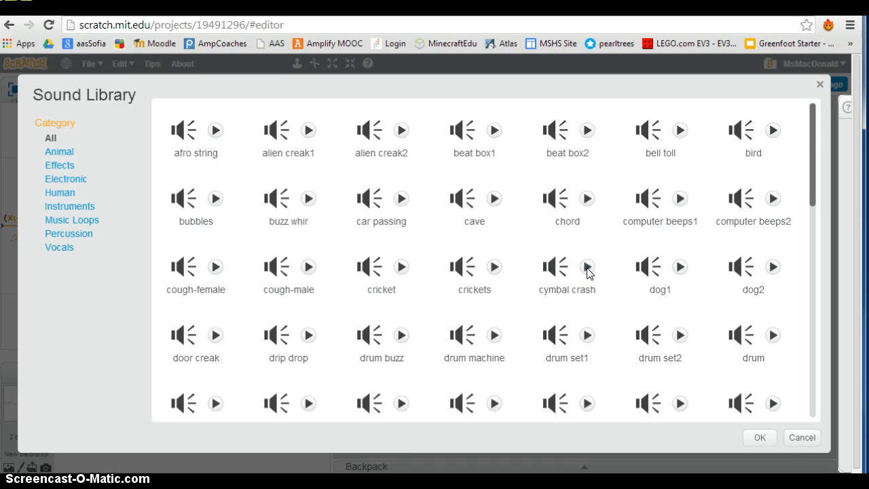
pyautogui.moveTo(68, 165)
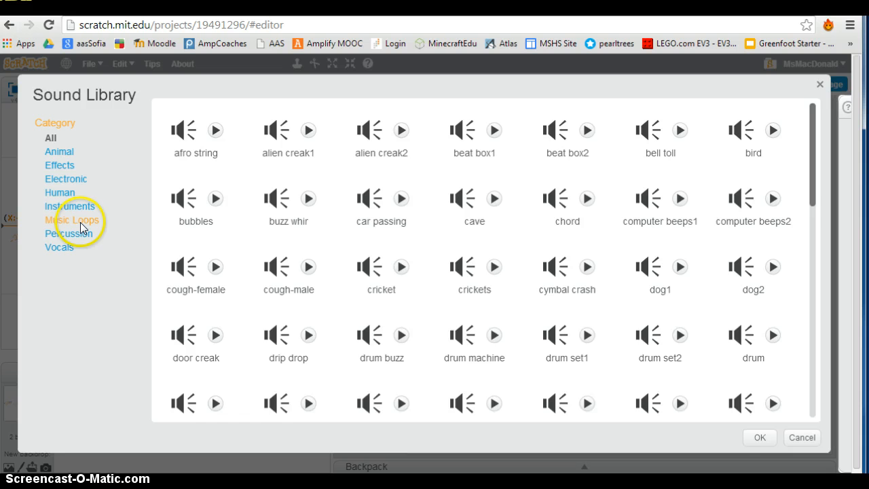
pyautogui.click(72, 219)
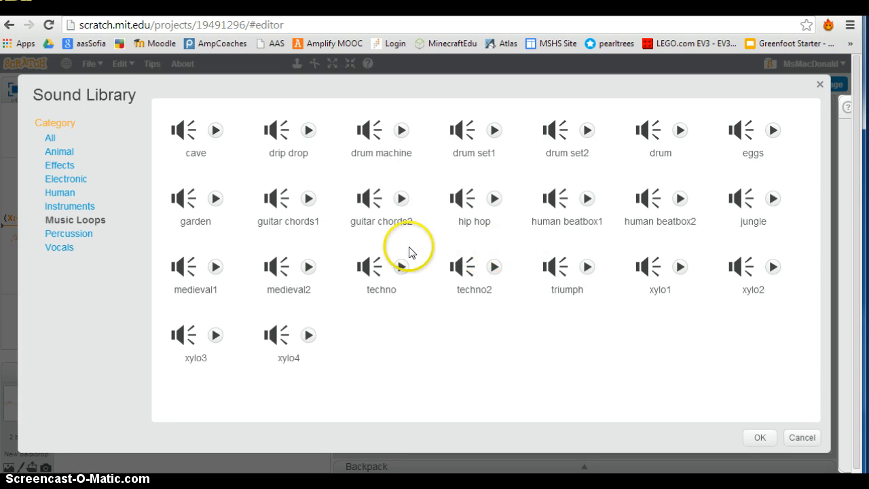
pyautogui.moveTo(434, 236)
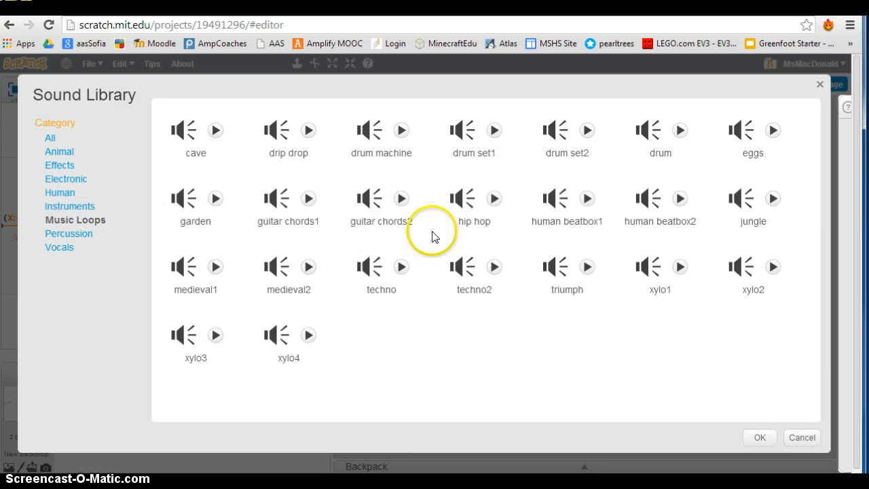
pyautogui.moveTo(306, 291)
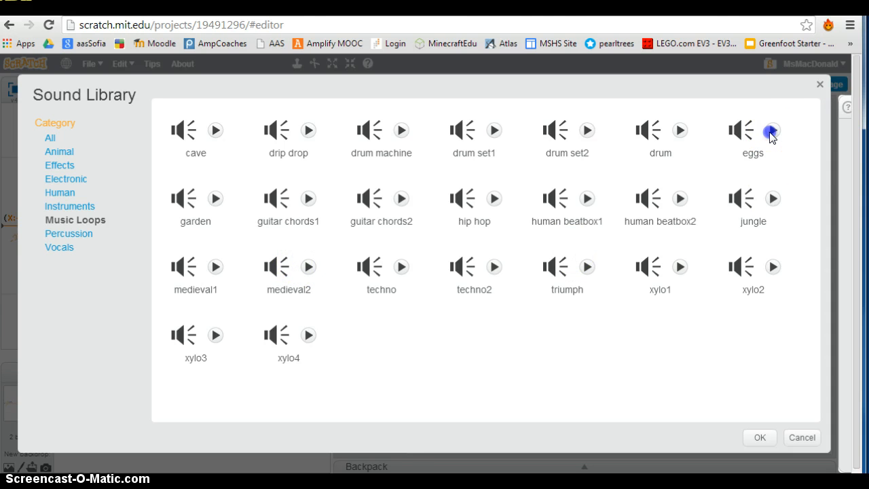
pyautogui.moveTo(857, 135)
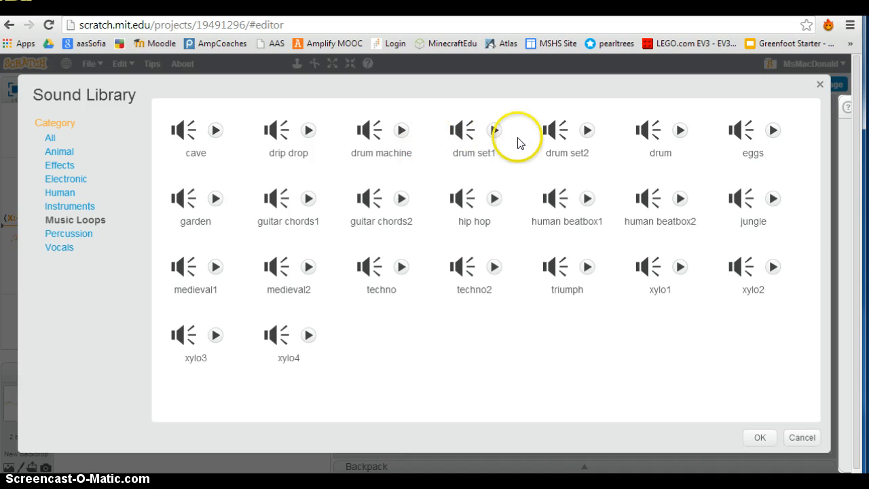
pyautogui.moveTo(348, 264)
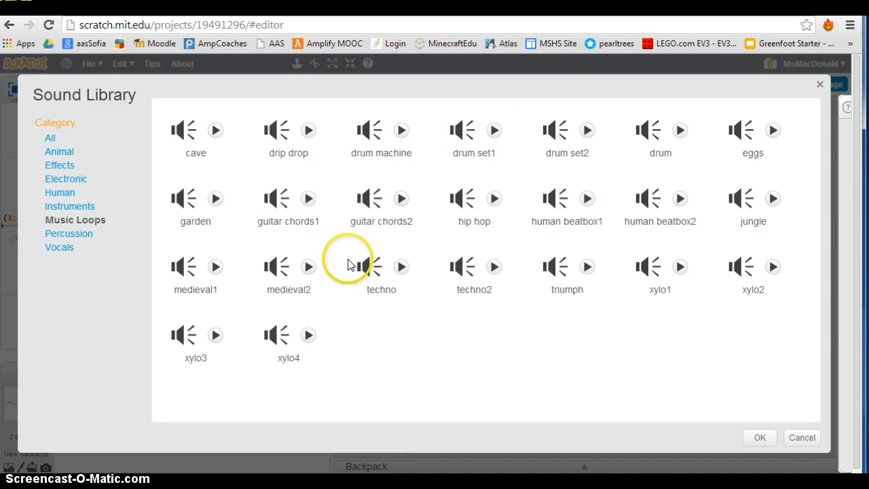
pyautogui.click(759, 437)
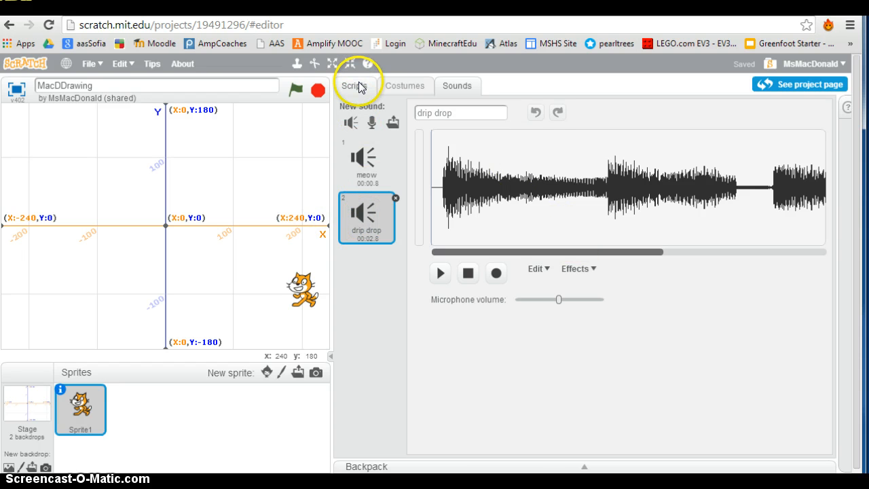
# Build a 'when flag clicked' script that plays drip drop until done, then run the project
pyautogui.click(353, 85)
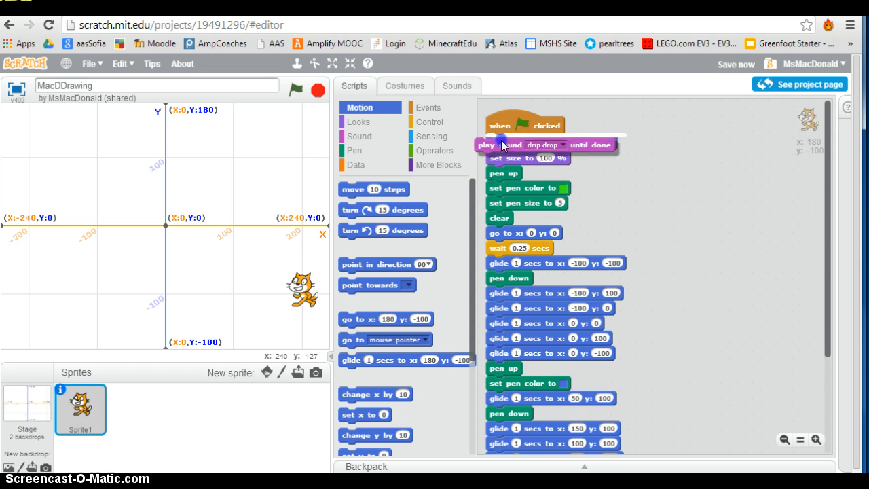
pyautogui.moveTo(550, 144); pyautogui.dragTo(716, 144)
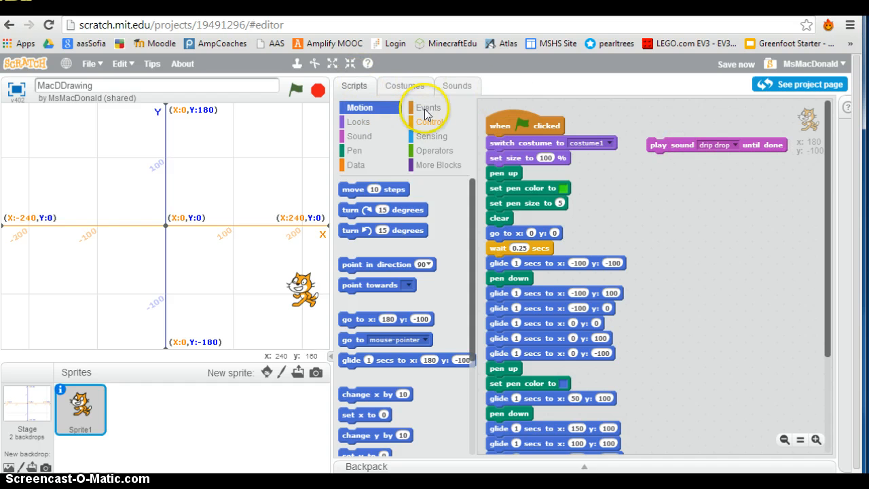
pyautogui.click(428, 107)
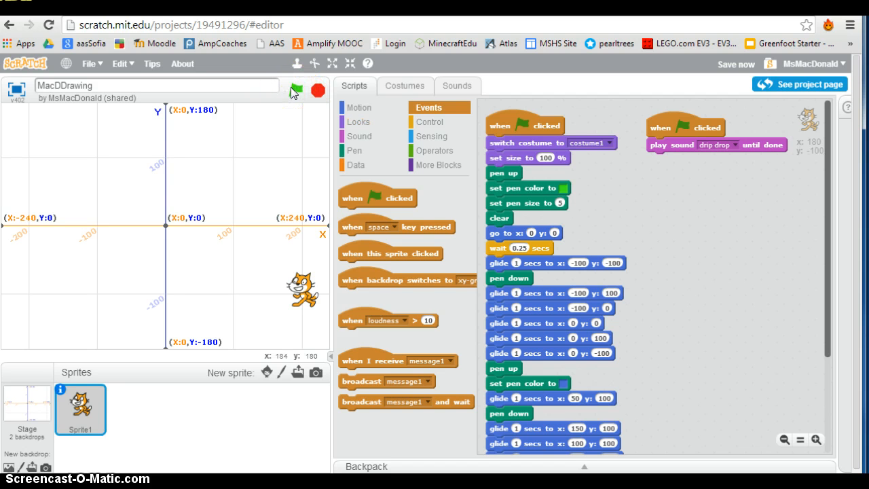
pyautogui.click(296, 90)
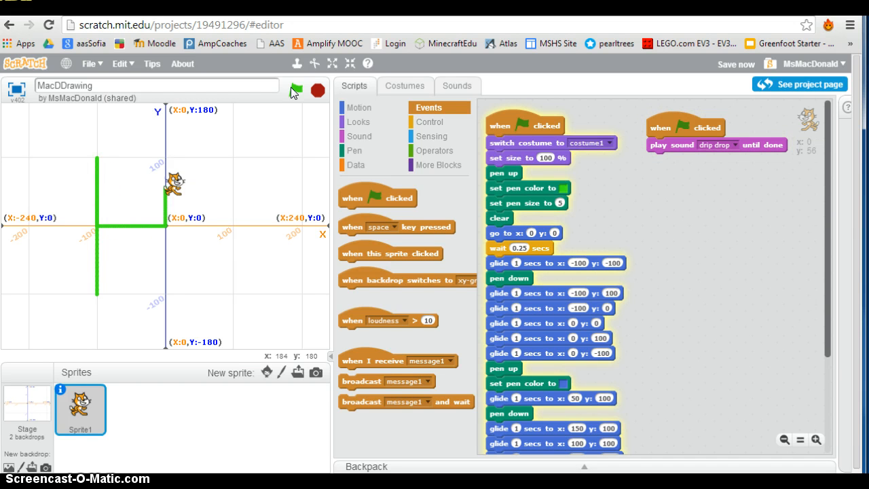
pyautogui.click(317, 90)
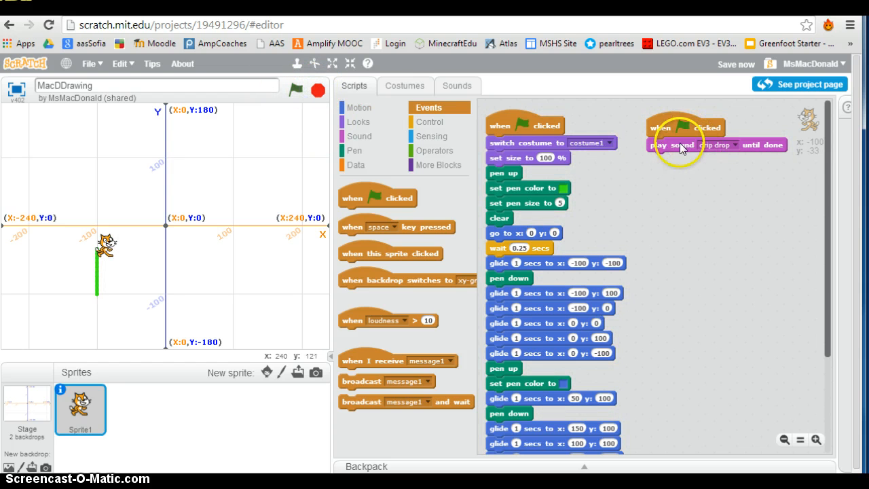
# Preview beat box2 and other library sounds, then add medieval2 to the cat sprite
pyautogui.click(457, 85)
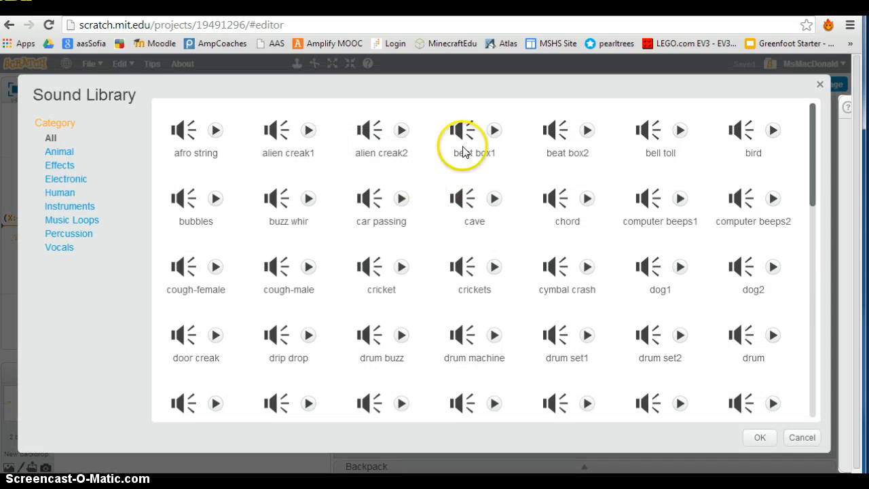
pyautogui.moveTo(499, 136)
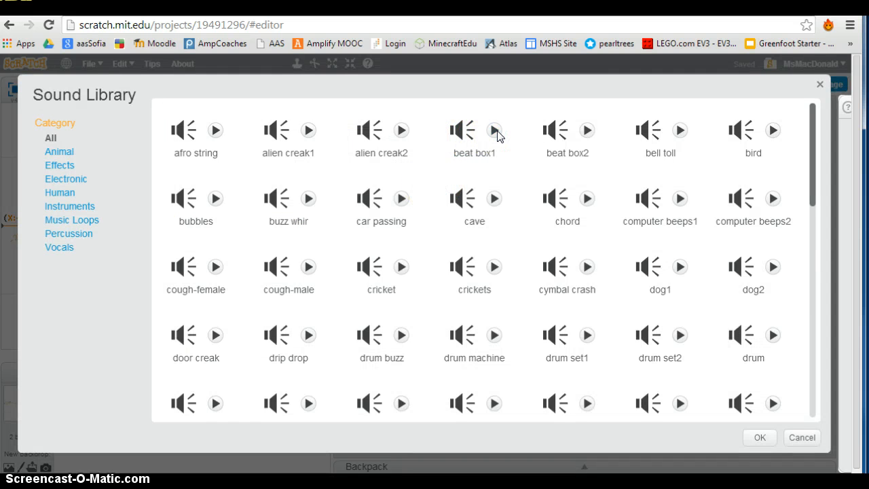
pyautogui.click(587, 129)
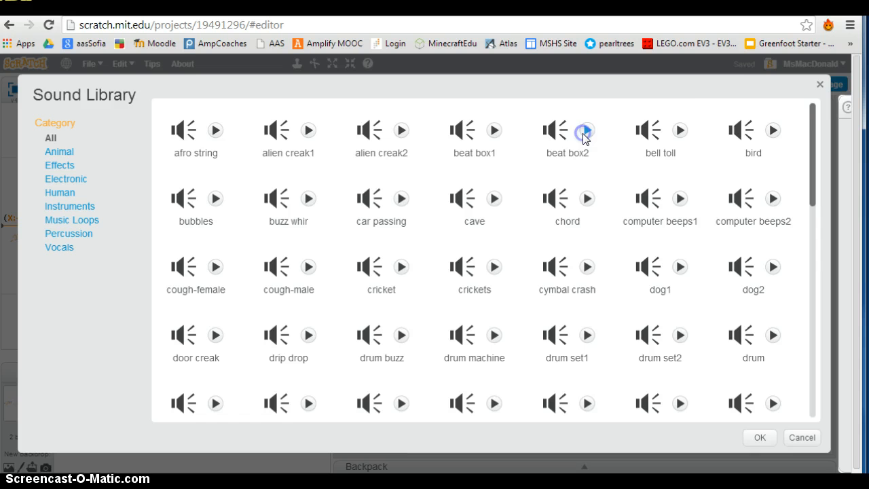
pyautogui.moveTo(679, 129)
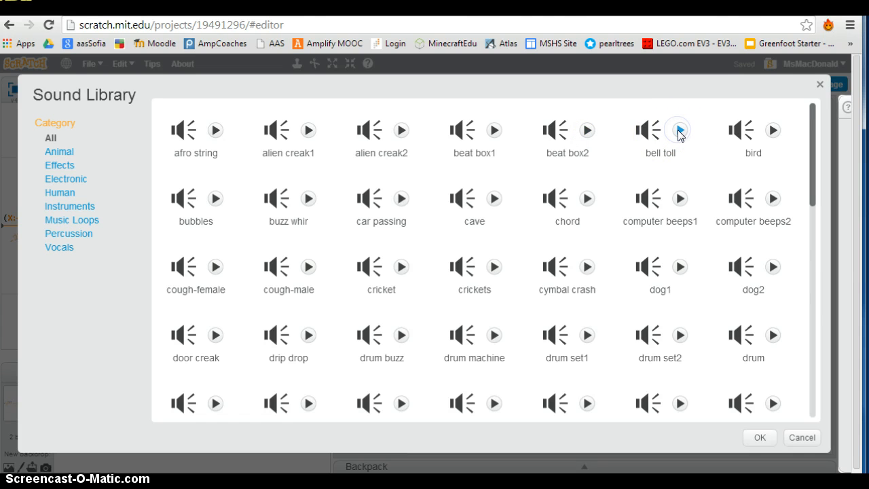
pyautogui.moveTo(678, 129)
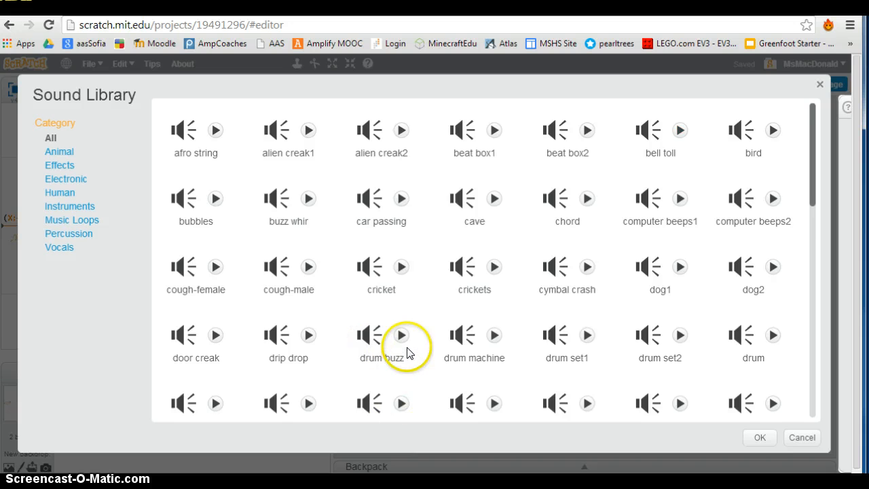
pyautogui.scroll(-3)
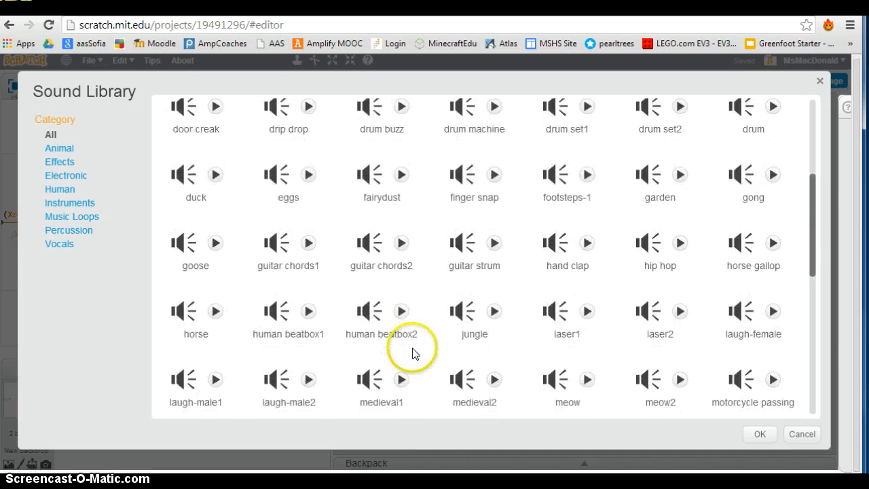
pyautogui.scroll(-3)
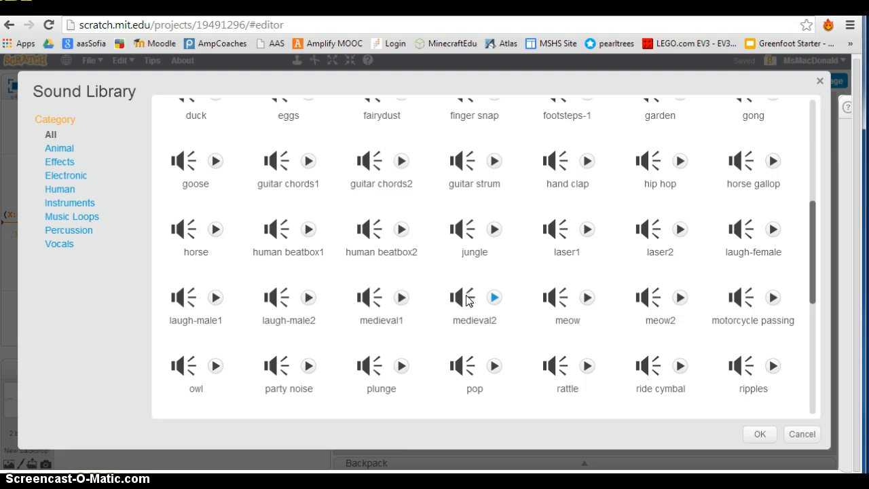
pyautogui.click(474, 297)
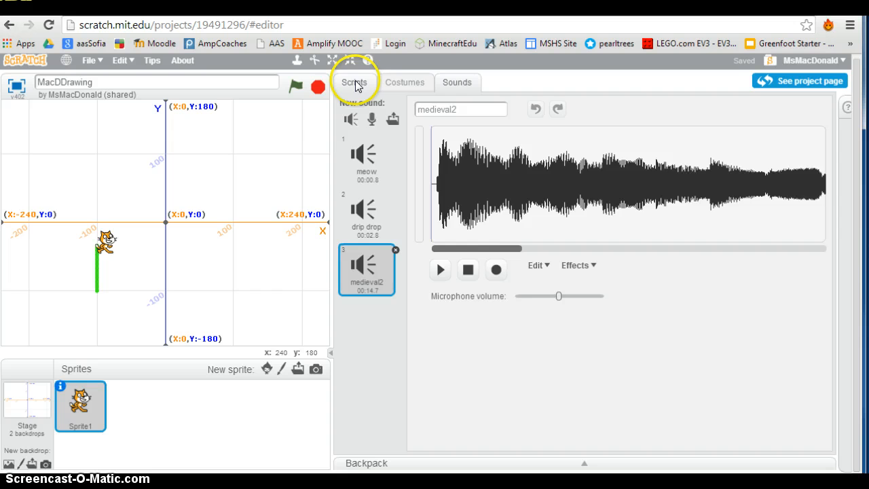
# Attach 'play sound medieval2' below drip drop and run the project to draw HI
pyautogui.click(354, 82)
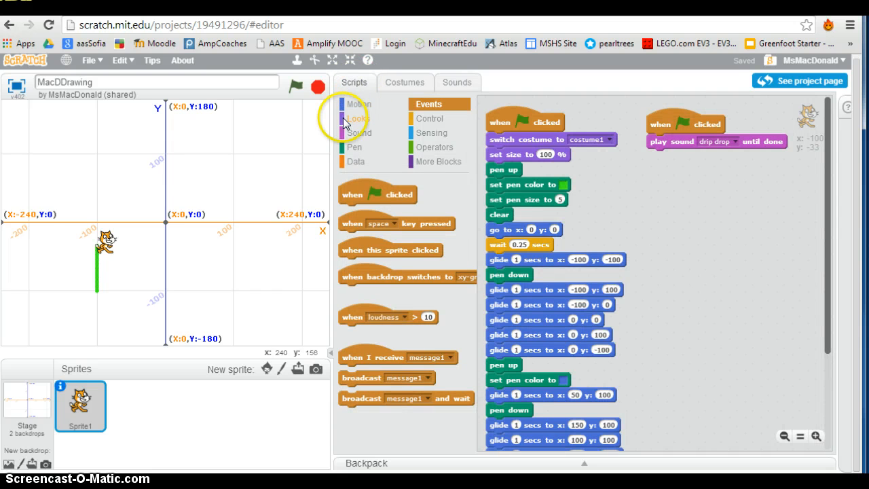
pyautogui.click(358, 133)
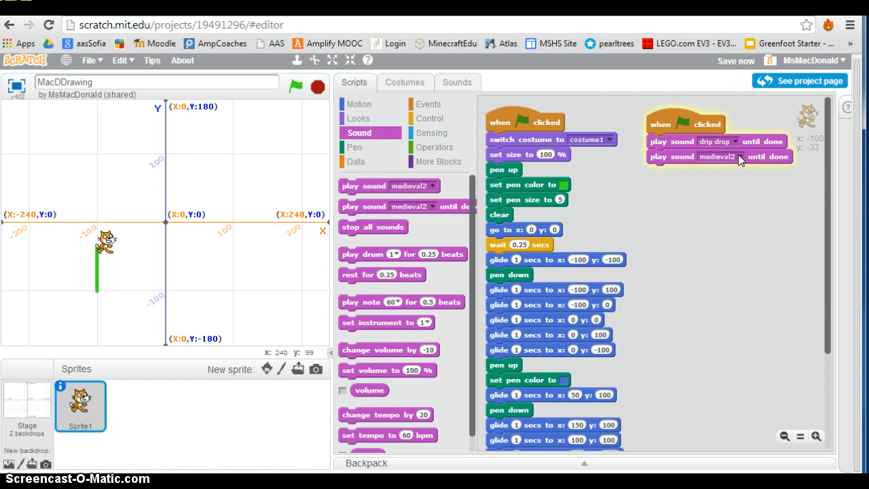
pyautogui.click(296, 87)
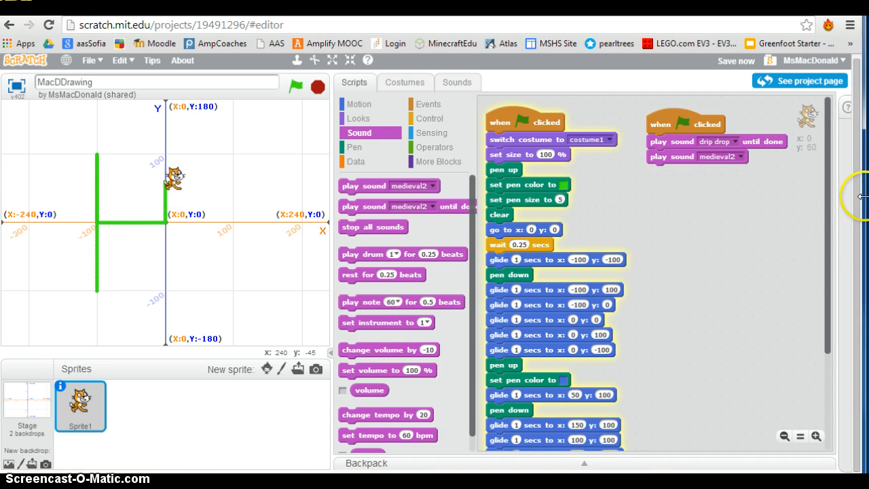
pyautogui.moveTo(173, 177); pyautogui.dragTo(191, 205)
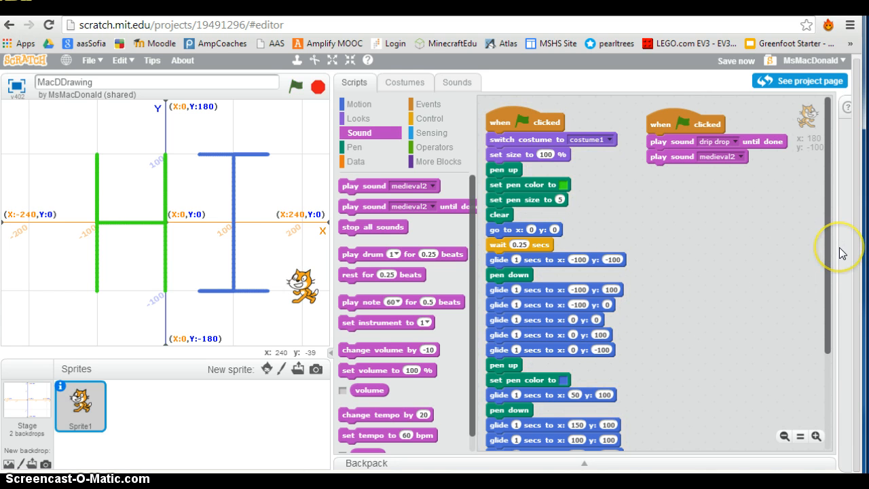
pyautogui.moveTo(781, 233)
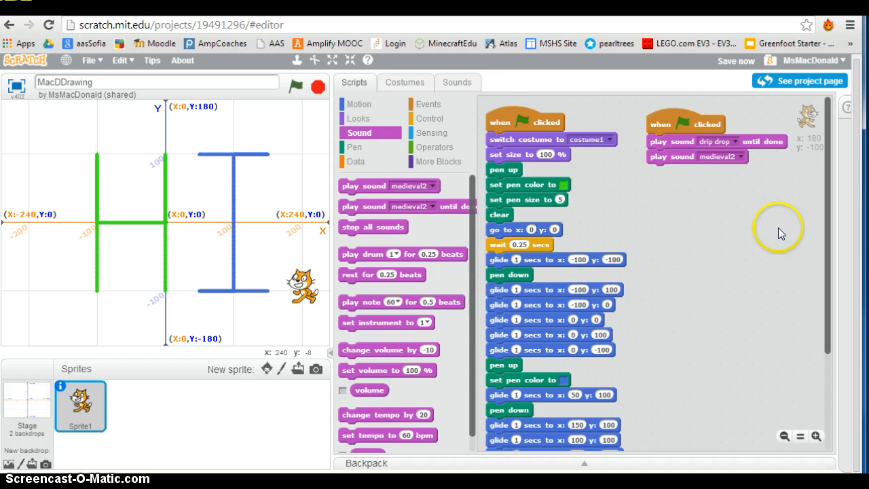
# Select medieval2 in the Sounds tab, edit its waveform, and run the project
pyautogui.click(457, 82)
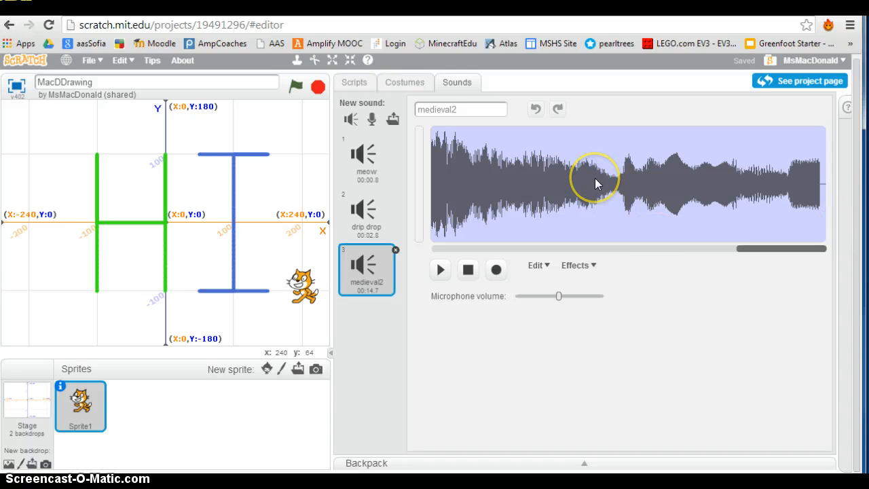
pyautogui.moveTo(596, 197)
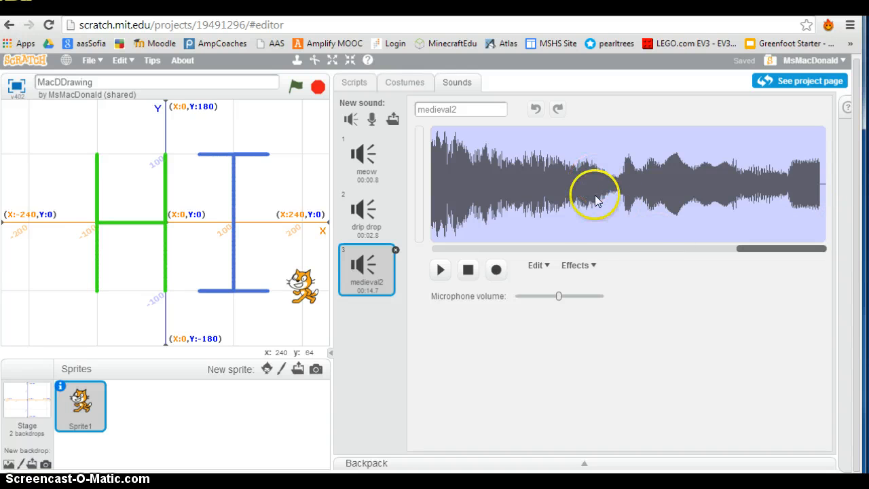
pyautogui.click(537, 265)
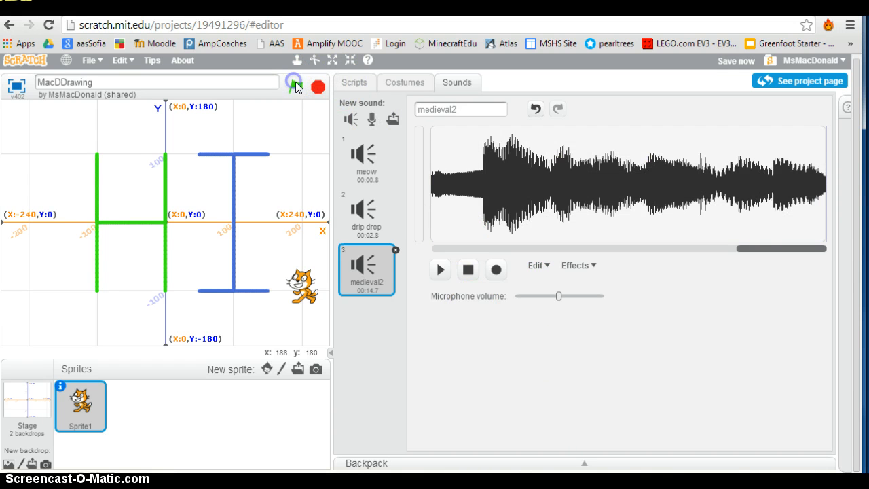
pyautogui.click(294, 87)
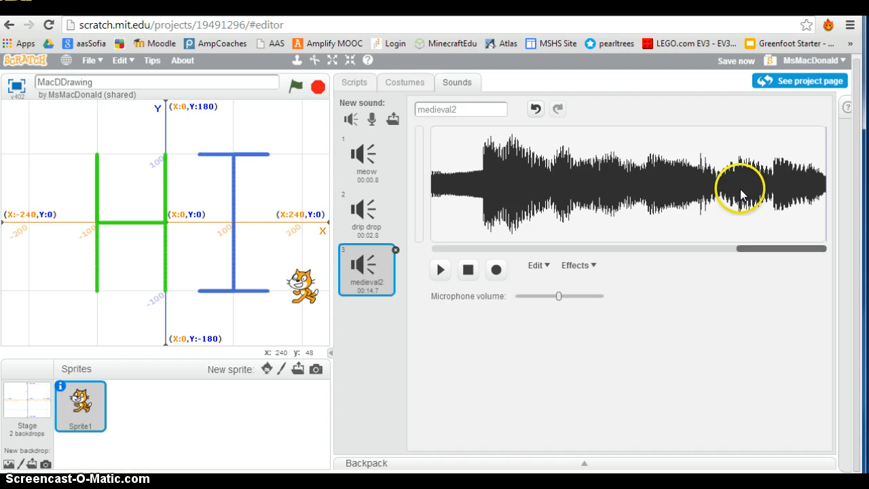
pyautogui.moveTo(643, 265)
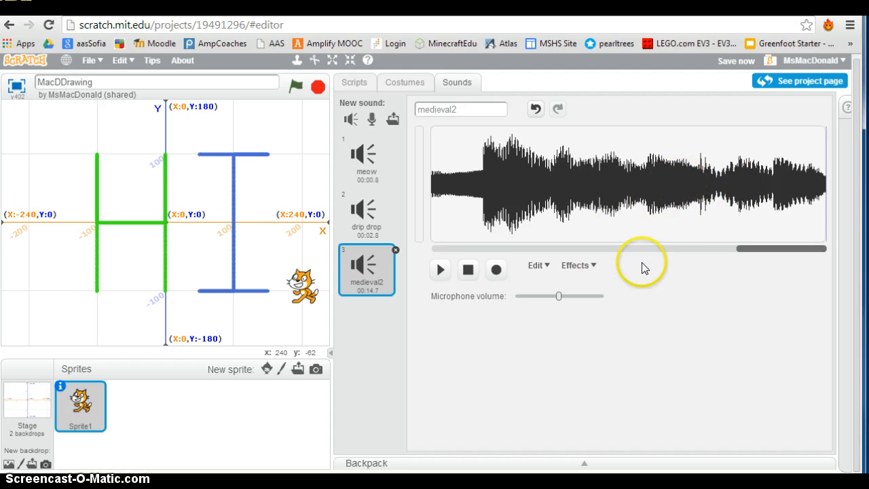
pyautogui.moveTo(684, 252)
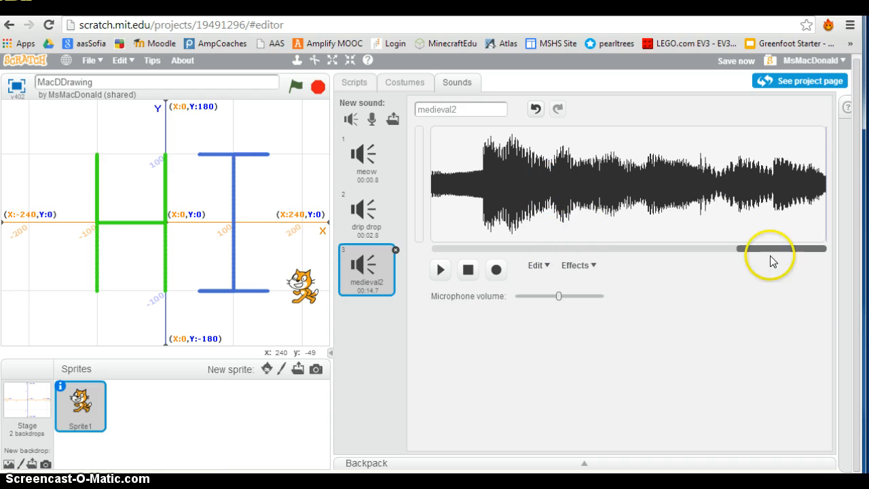
# Undo the medieval2 edit, select part of the waveform, apply an effect, and rerun
pyautogui.click(536, 265)
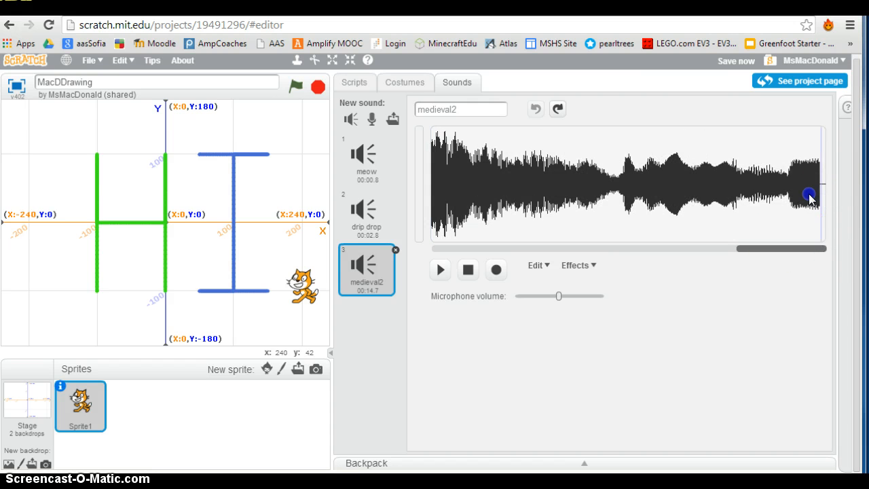
pyautogui.moveTo(812, 196); pyautogui.dragTo(415, 209)
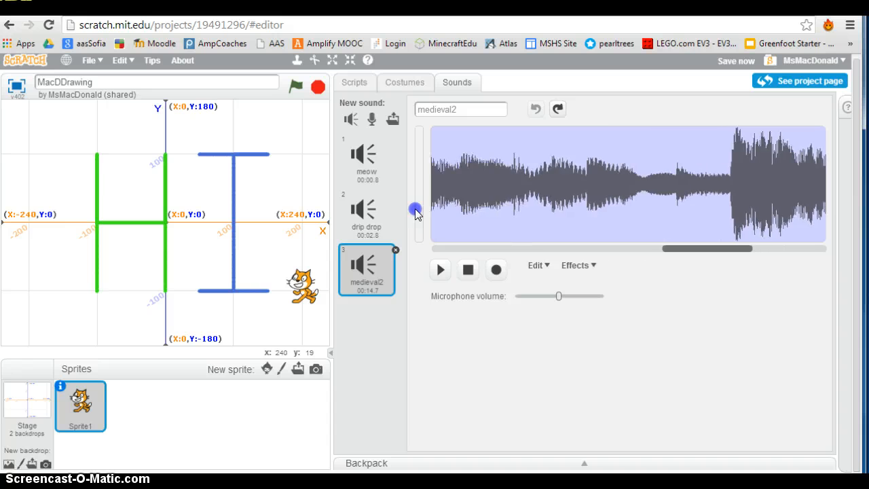
pyautogui.moveTo(415, 209); pyautogui.dragTo(473, 209)
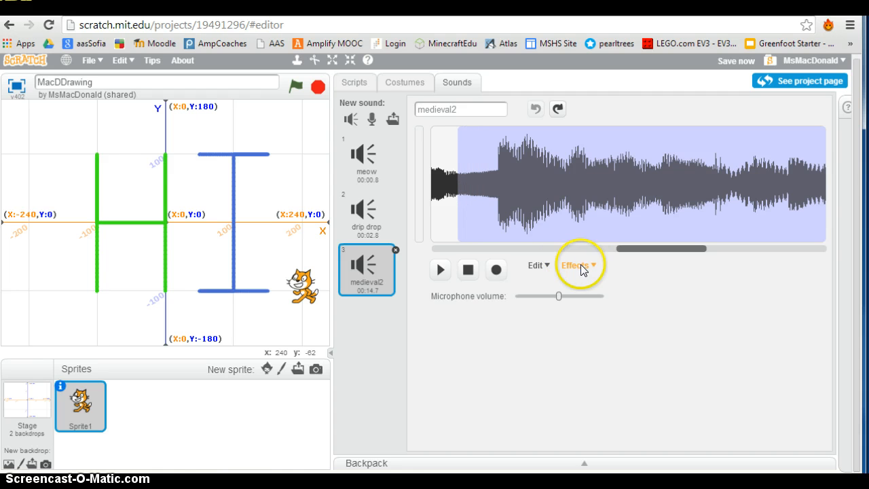
pyautogui.click(536, 265)
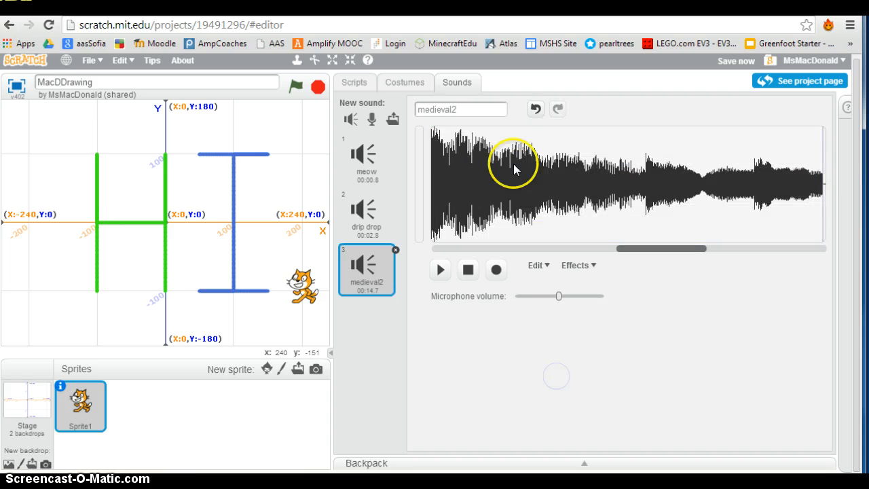
pyautogui.click(295, 87)
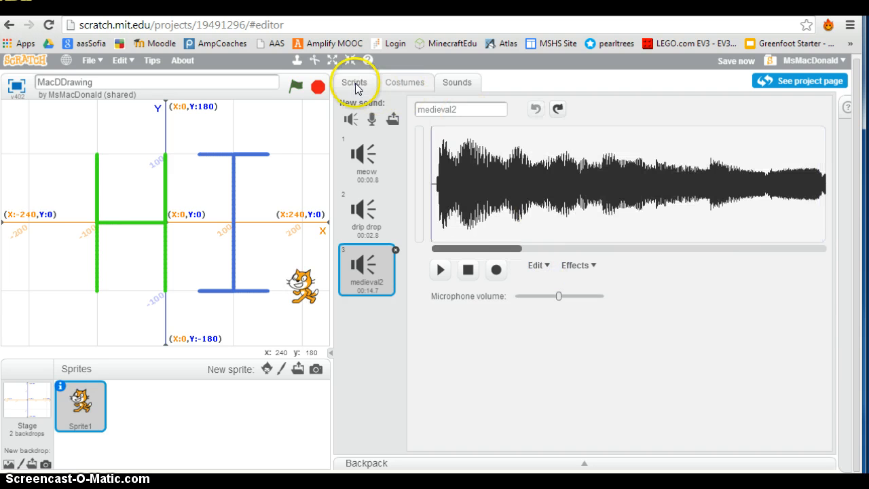
# Run the HI drawing script, remove the play sound block from the second script, and view sounds
pyautogui.click(354, 82)
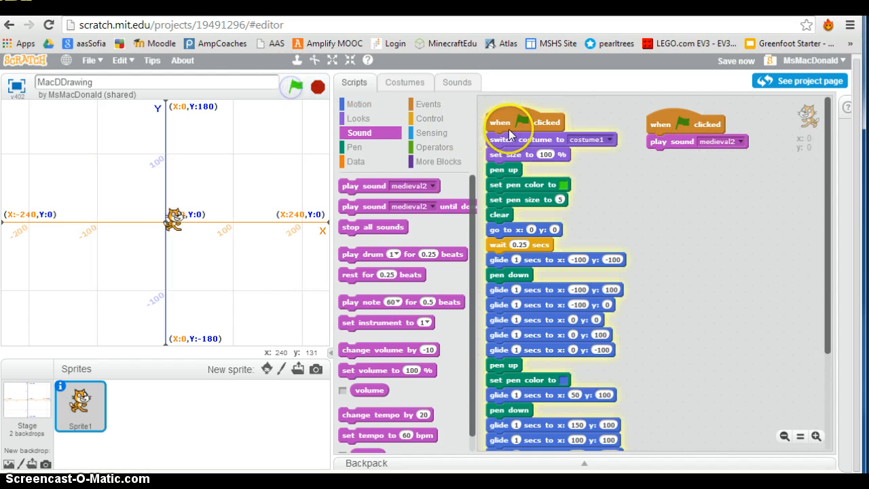
pyautogui.click(524, 122)
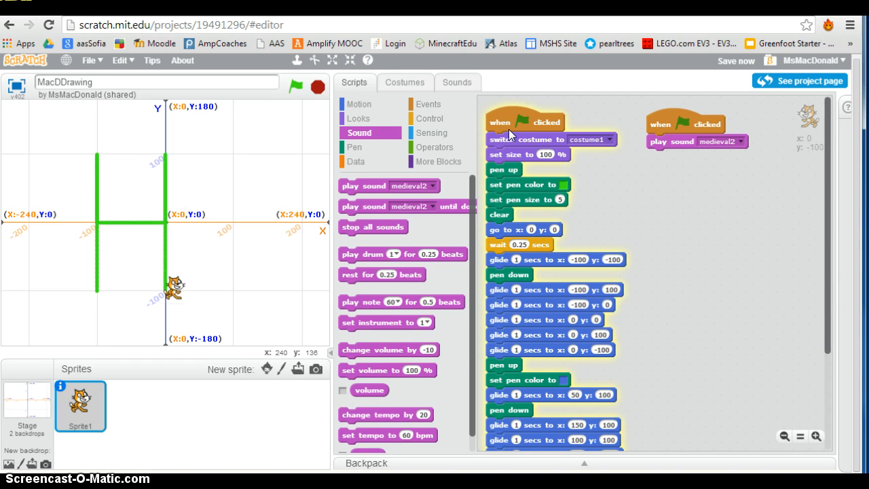
pyautogui.click(506, 121)
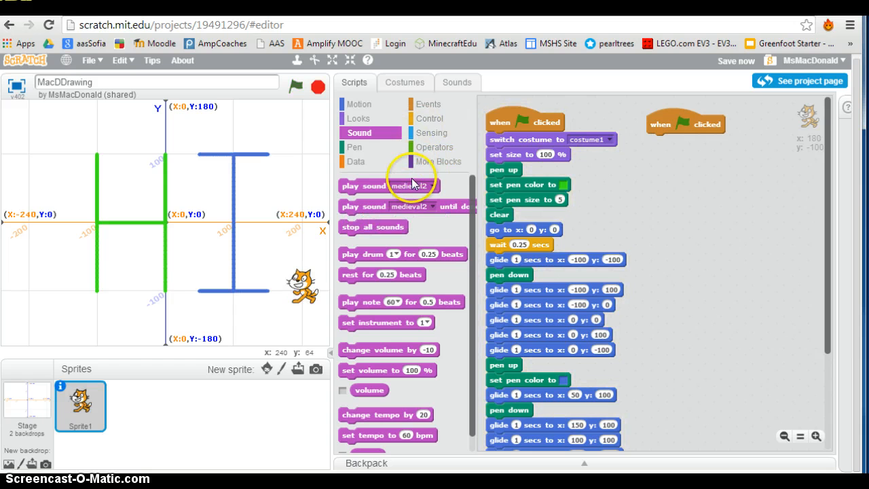
pyautogui.click(456, 82)
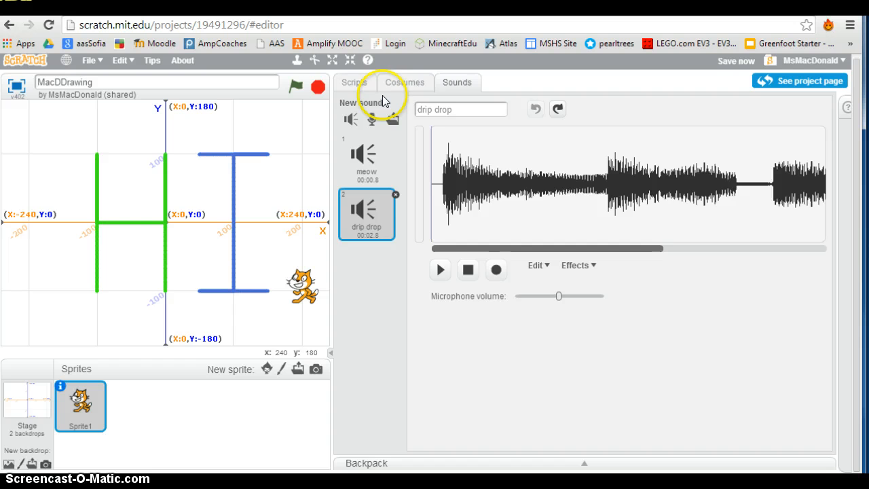
# Scroll the Sound Library down to medieval2 and add a fresh copy to the cat
pyautogui.click(354, 83)
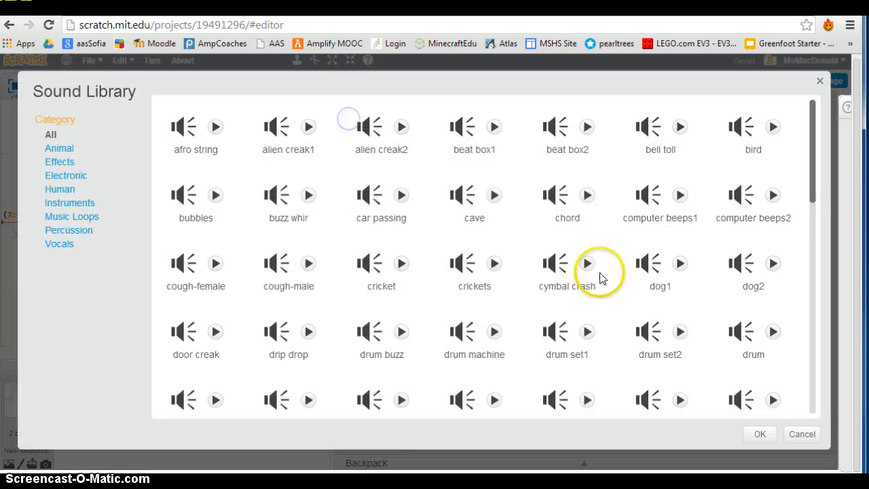
pyautogui.scroll(-3)
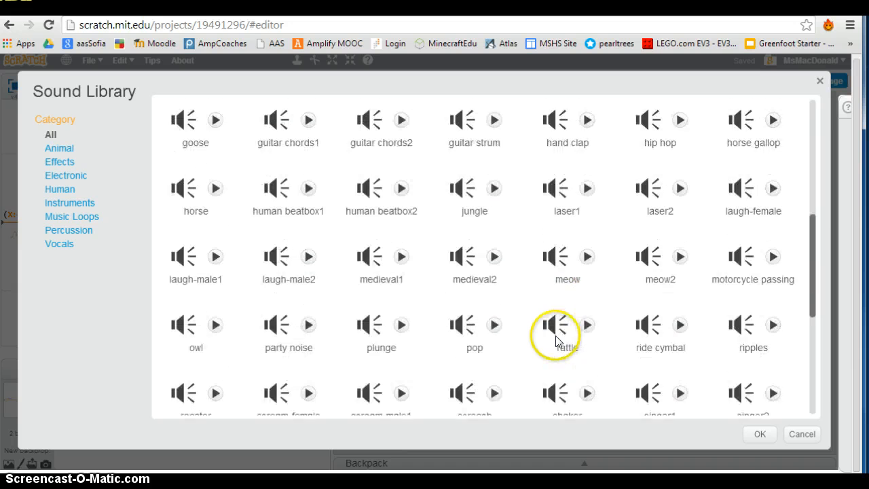
pyautogui.scroll(-3)
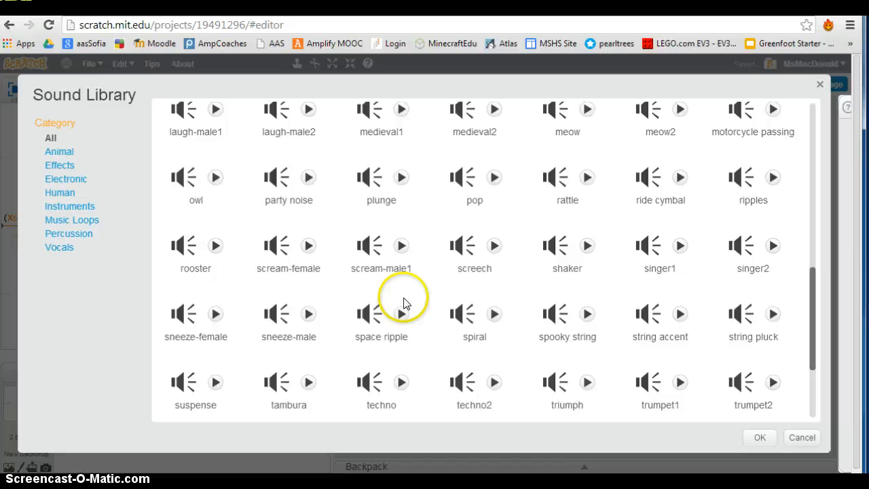
pyautogui.scroll(-3)
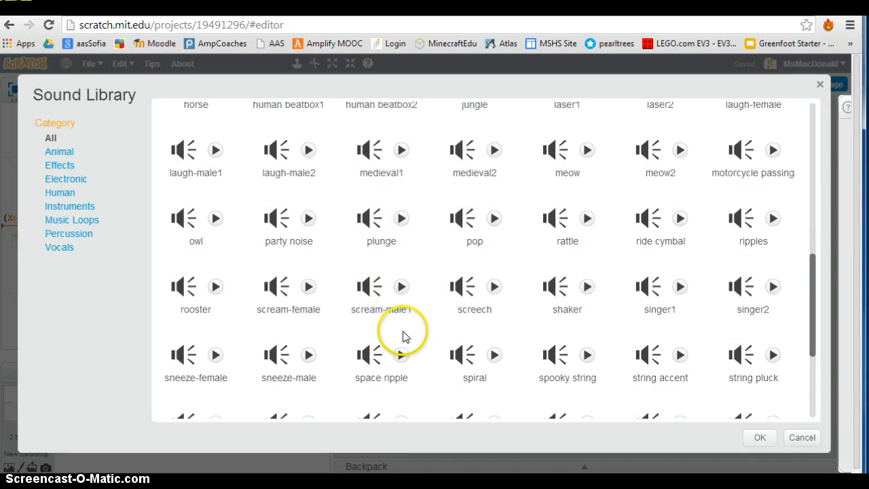
pyautogui.click(474, 150)
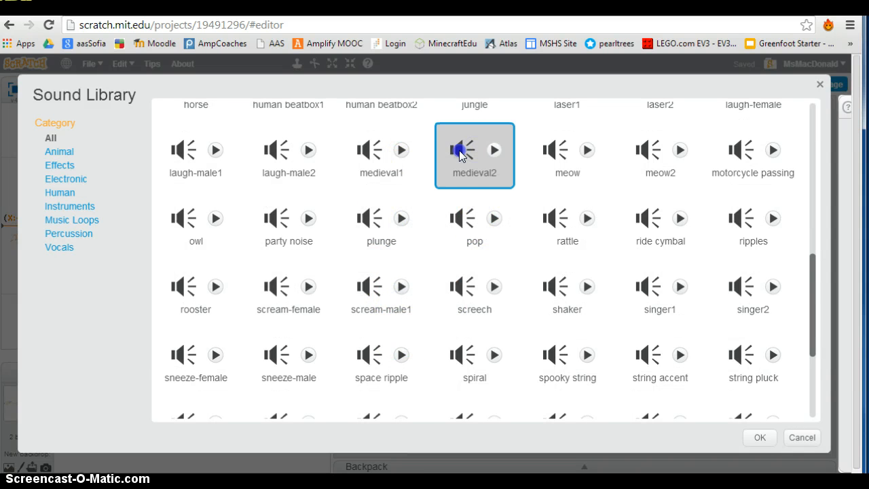
pyautogui.click(759, 437)
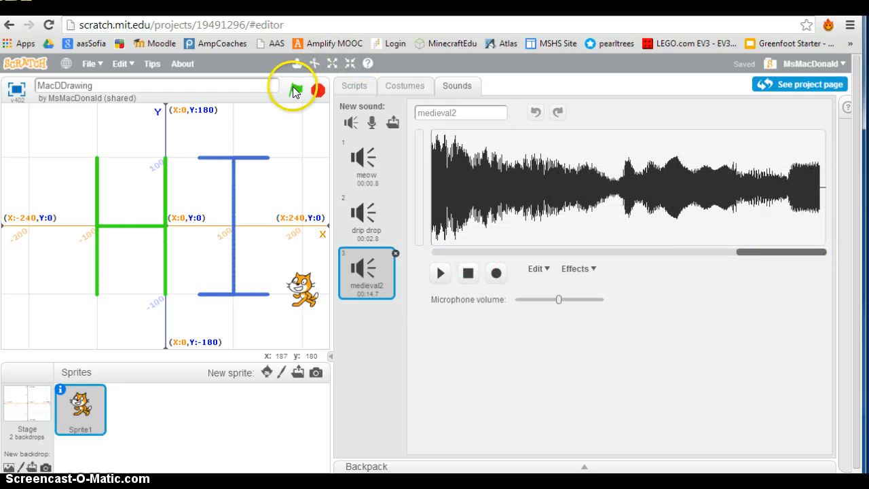
# Back in the sprite's scripts, run the project so HI redraws with medieval2 playing
pyautogui.click(353, 85)
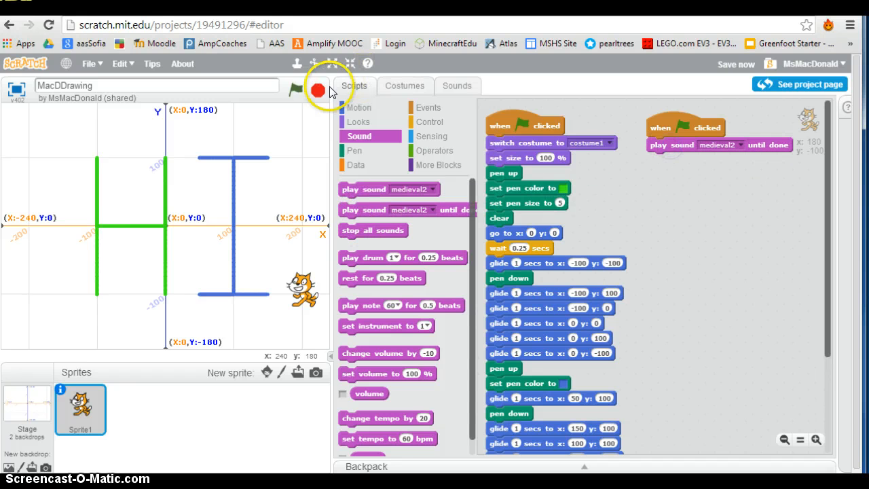
pyautogui.click(296, 89)
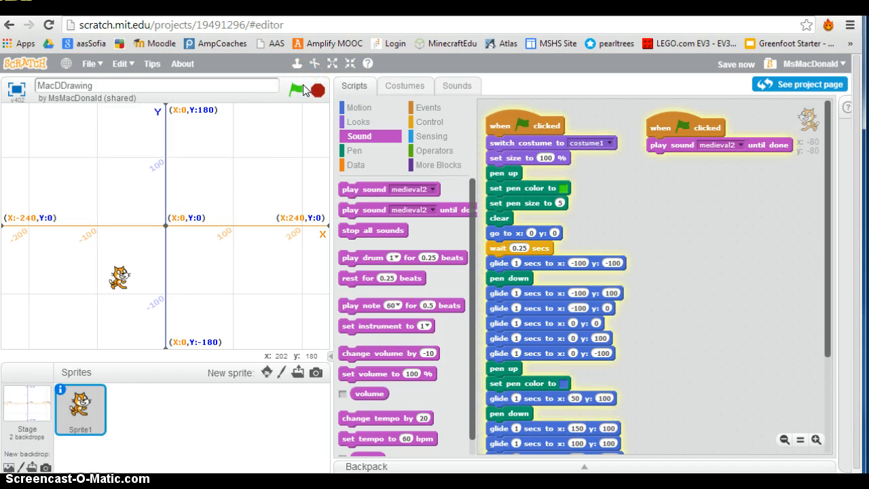
pyautogui.click(298, 90)
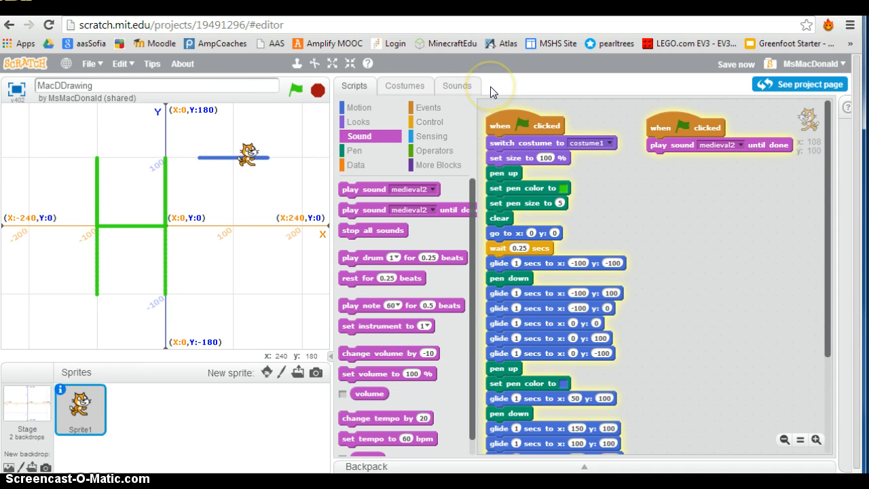
pyautogui.click(295, 89)
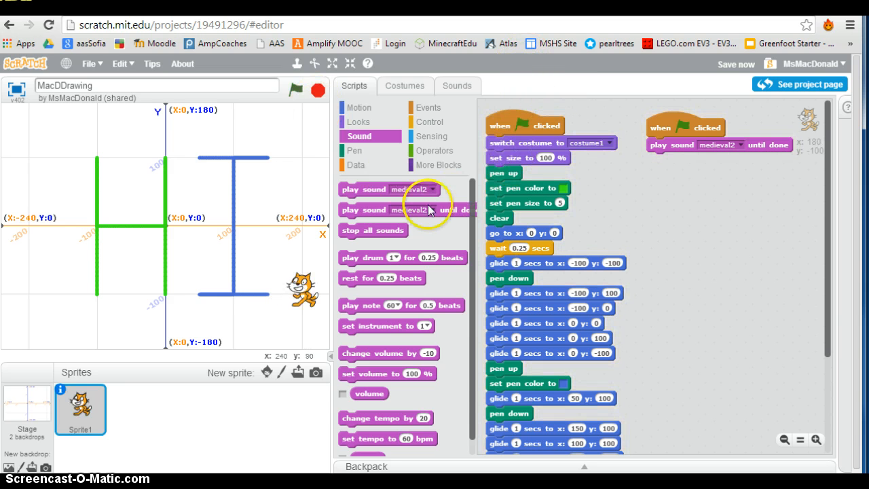
pyautogui.moveTo(324, 419)
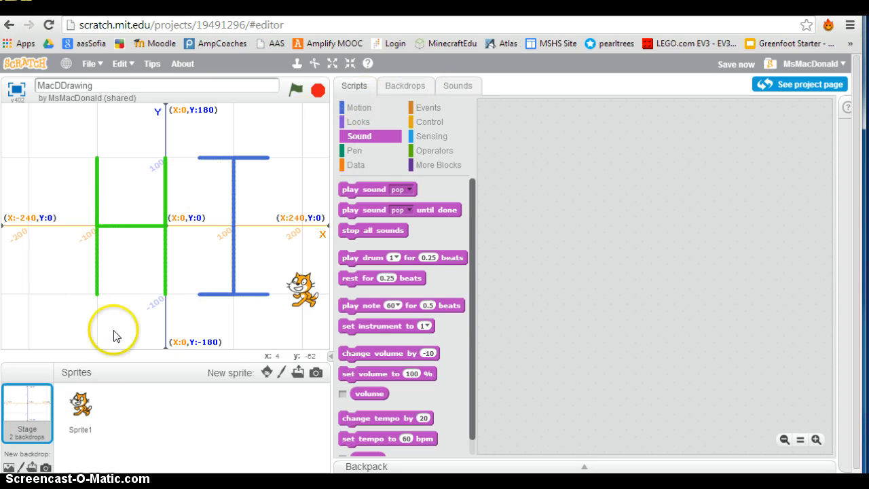
# Add the flower bed backdrop to the stage from the Backdrop Library
pyautogui.click(405, 86)
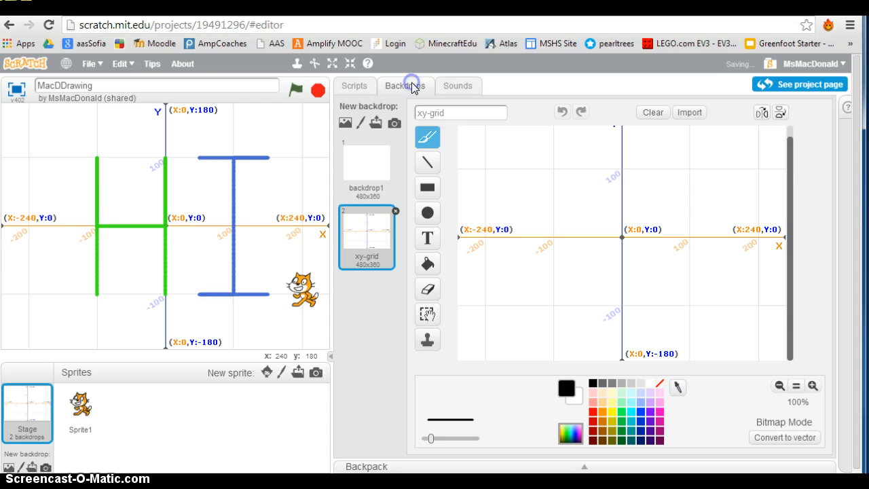
pyautogui.click(345, 123)
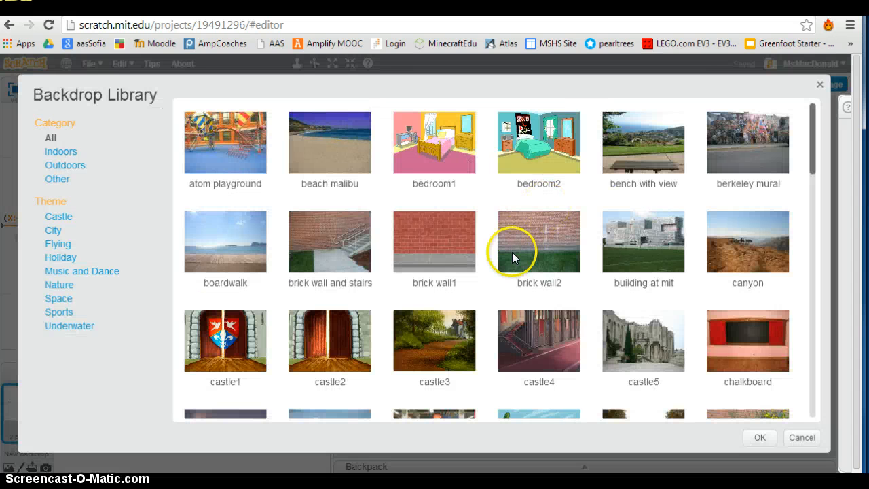
pyautogui.scroll(-3)
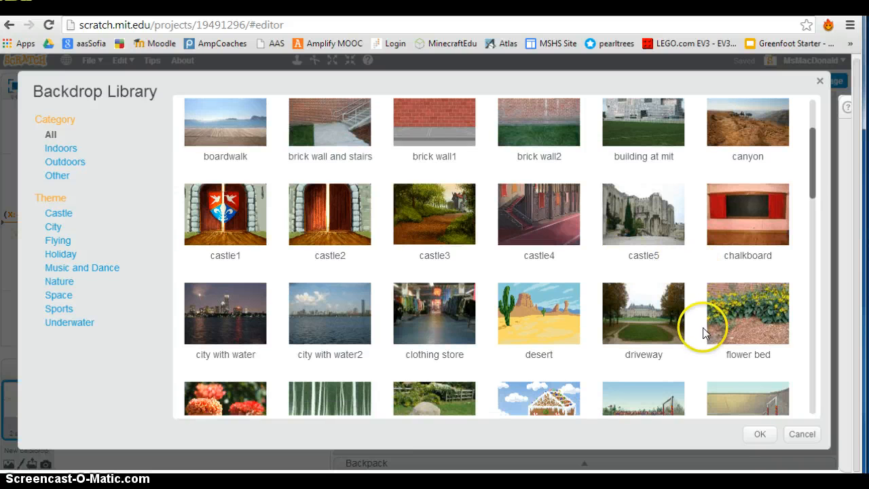
pyautogui.click(747, 313)
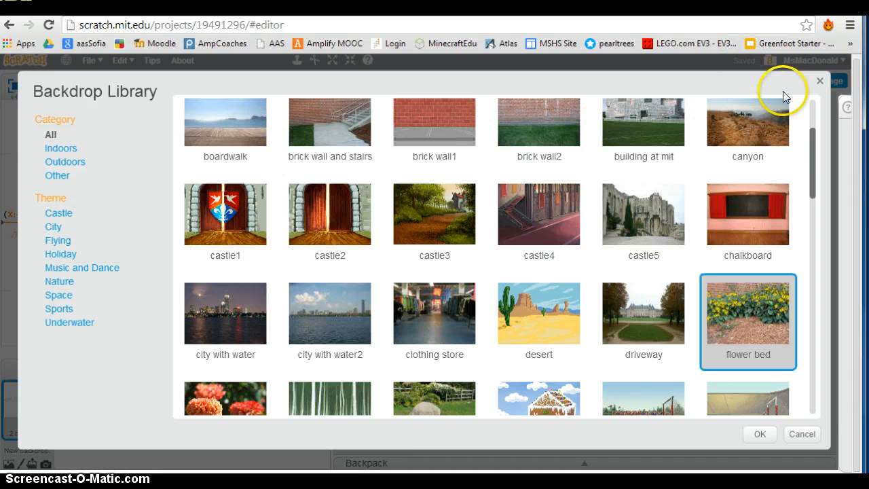
pyautogui.click(801, 433)
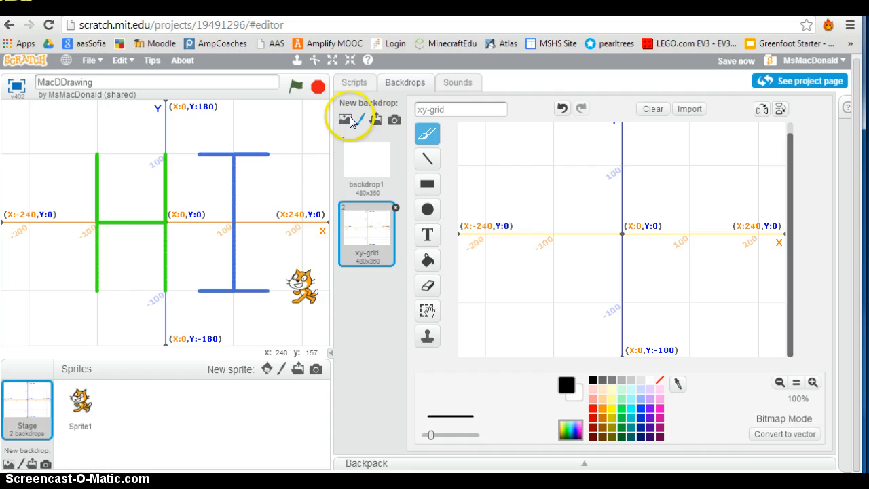
# Select the flower bed backdrop and rerun the project to draw HI over it
pyautogui.click(345, 120)
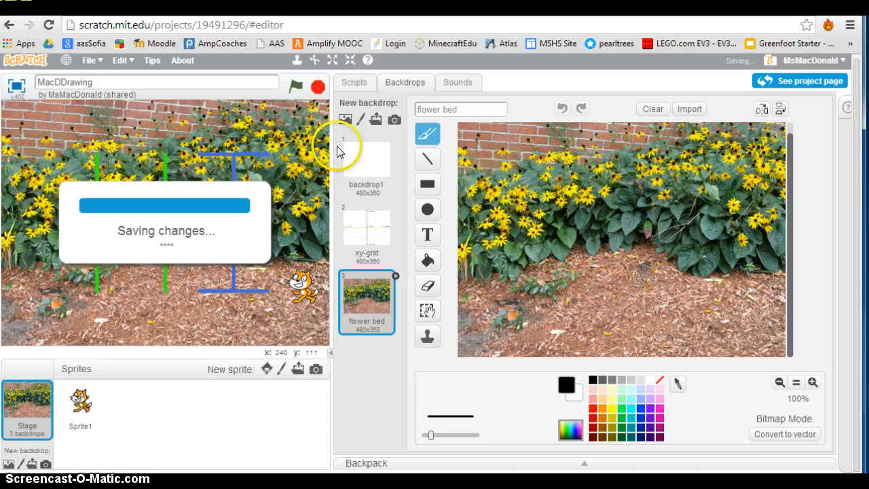
pyautogui.click(295, 87)
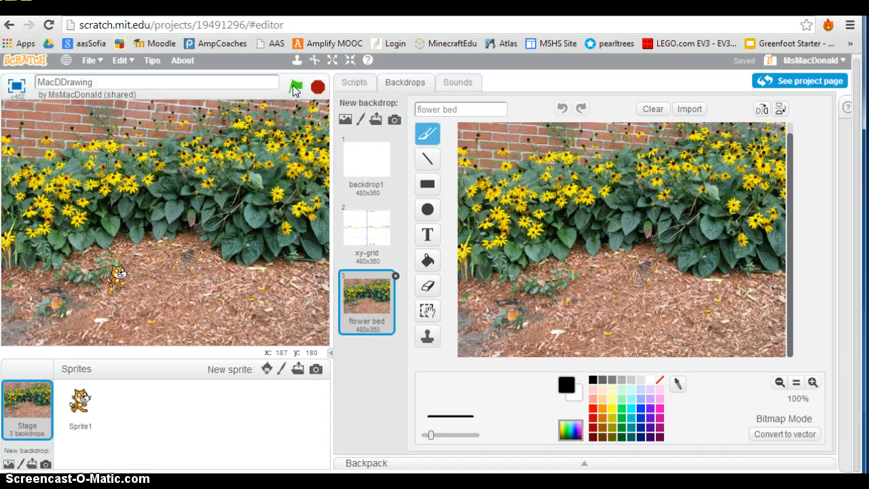
pyautogui.click(298, 87)
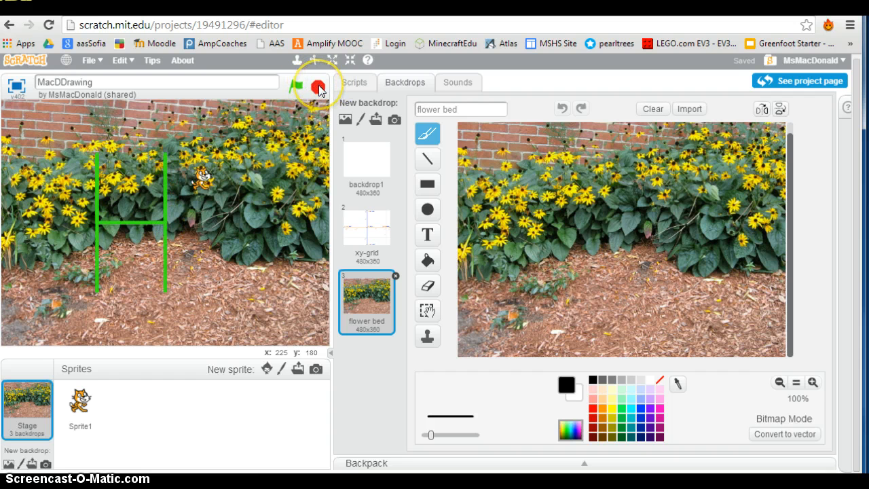
pyautogui.click(296, 84)
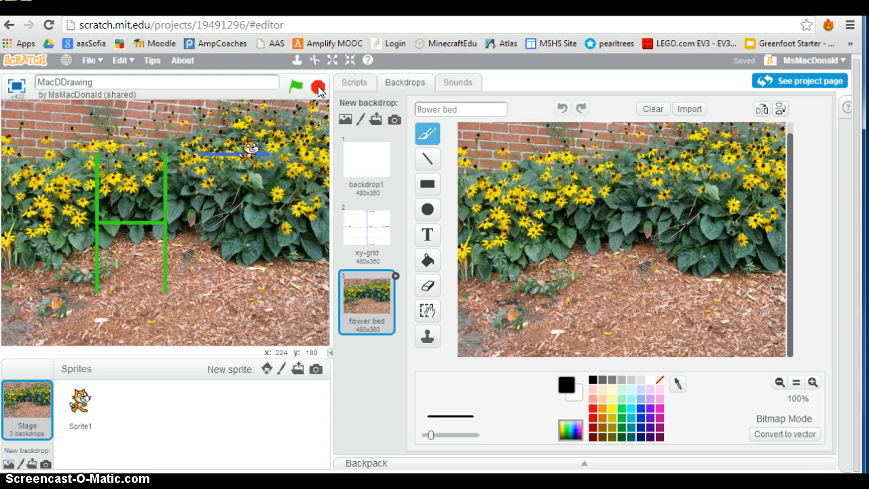